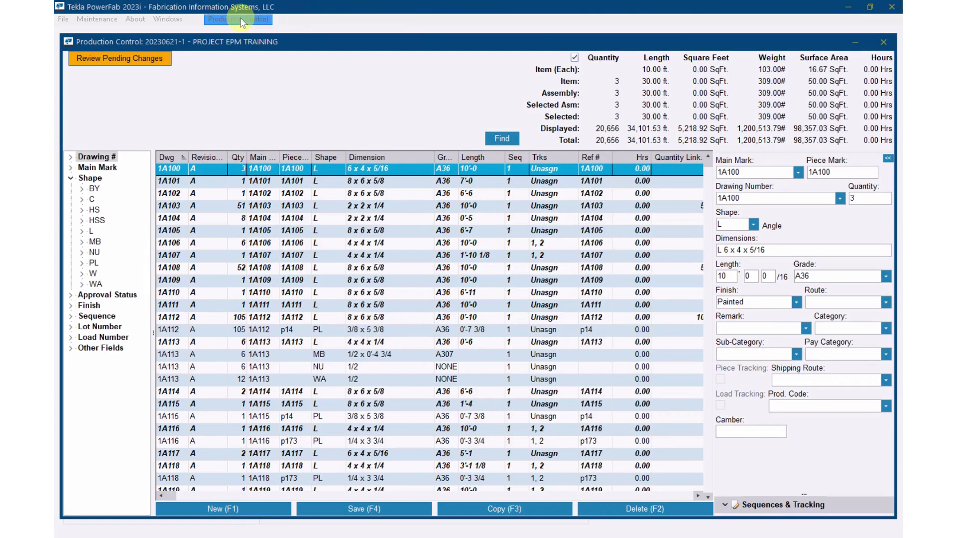
Open Load Tracking from the Production Control menu for project 20230621-1
click(238, 19)
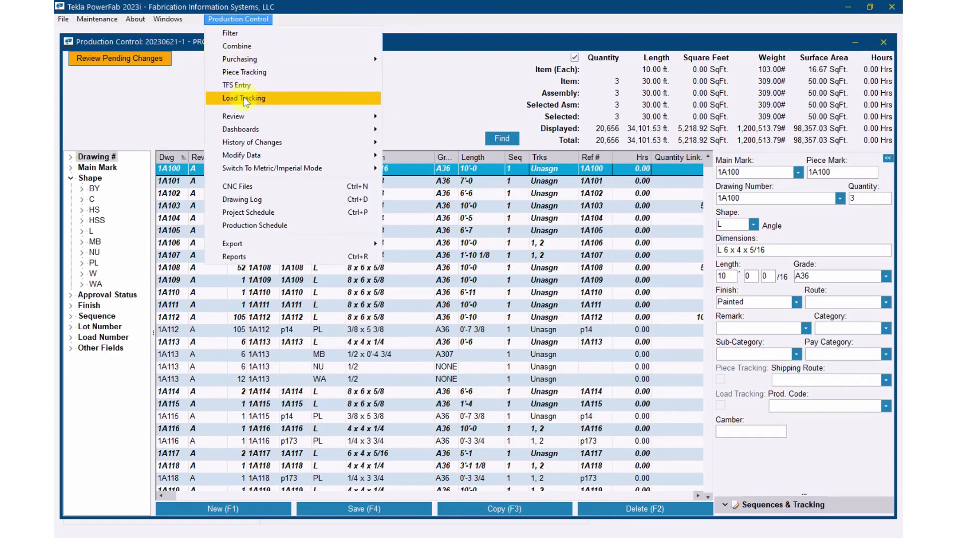
mouse_move(299, 103)
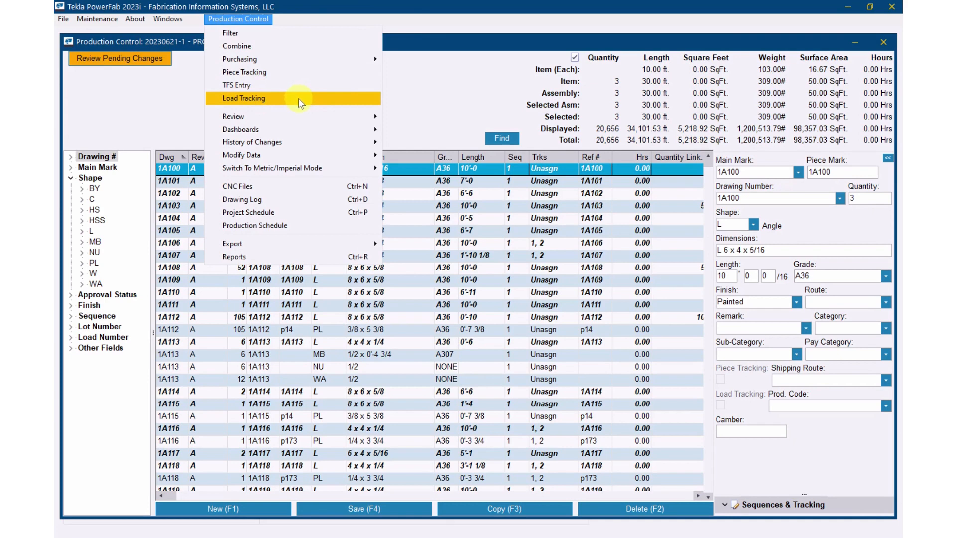
mouse_move(305, 103)
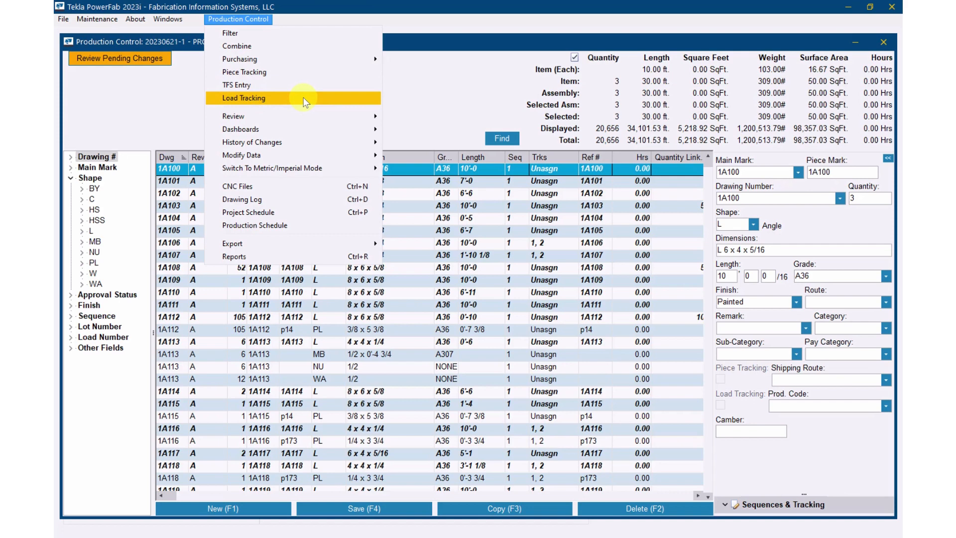
click(244, 98)
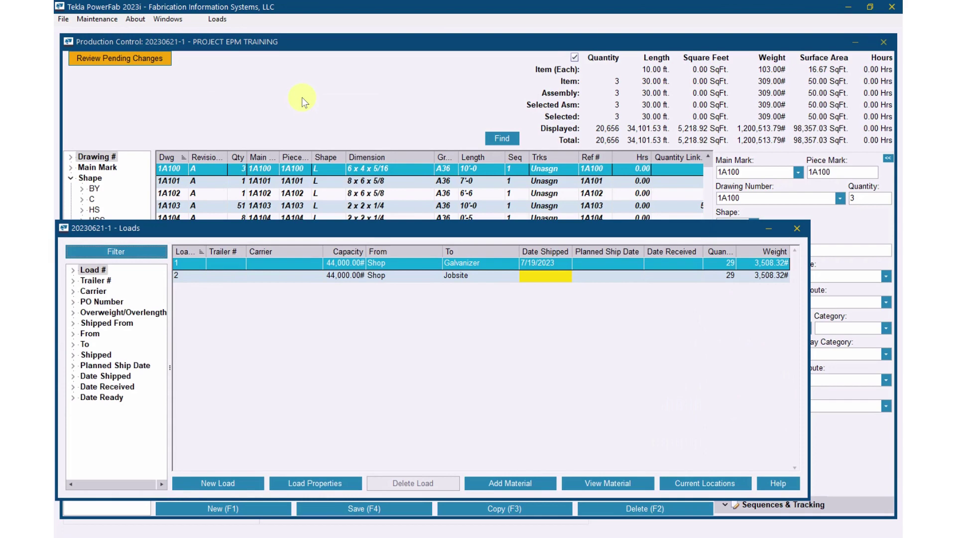
mouse_move(360, 109)
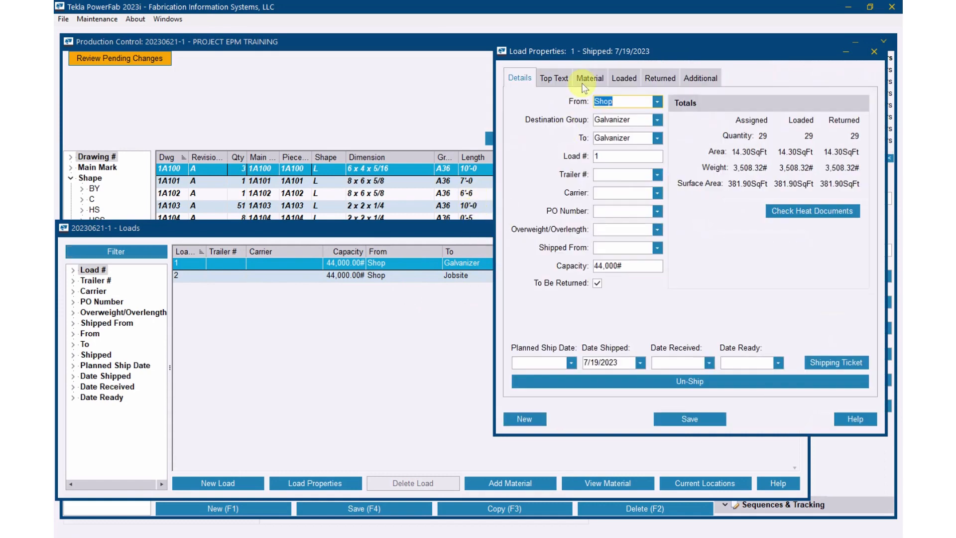
Review load 1's Top Text and Details, then show its material list (29 pieces)
click(554, 78)
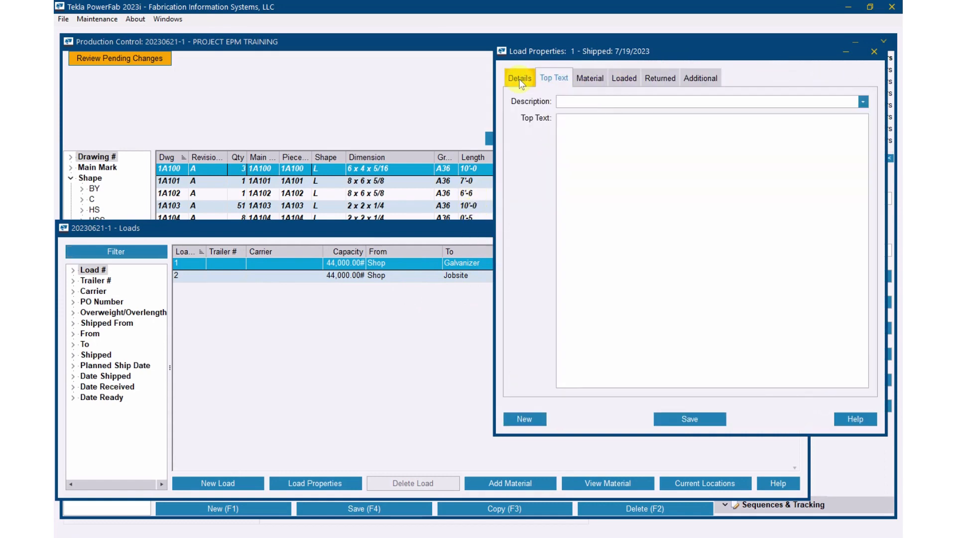
click(519, 78)
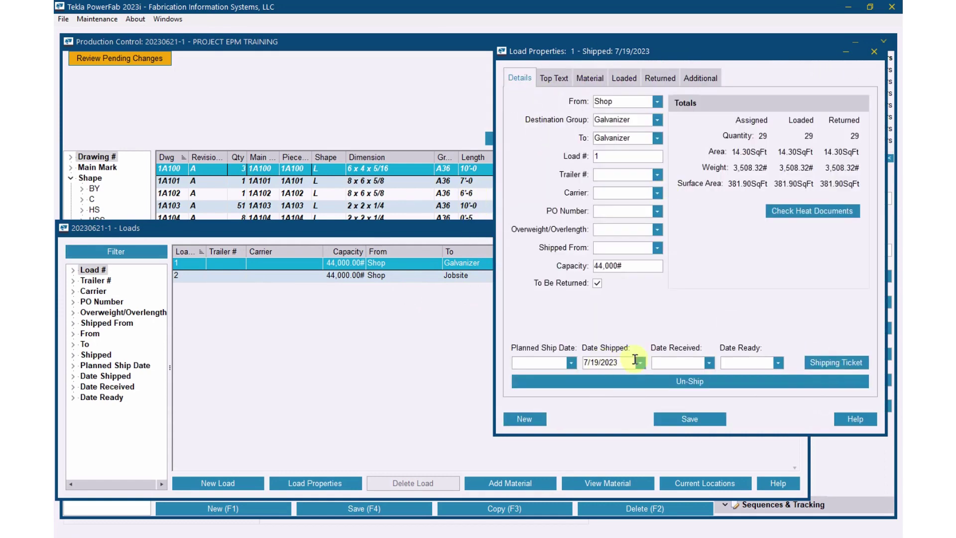
click(589, 77)
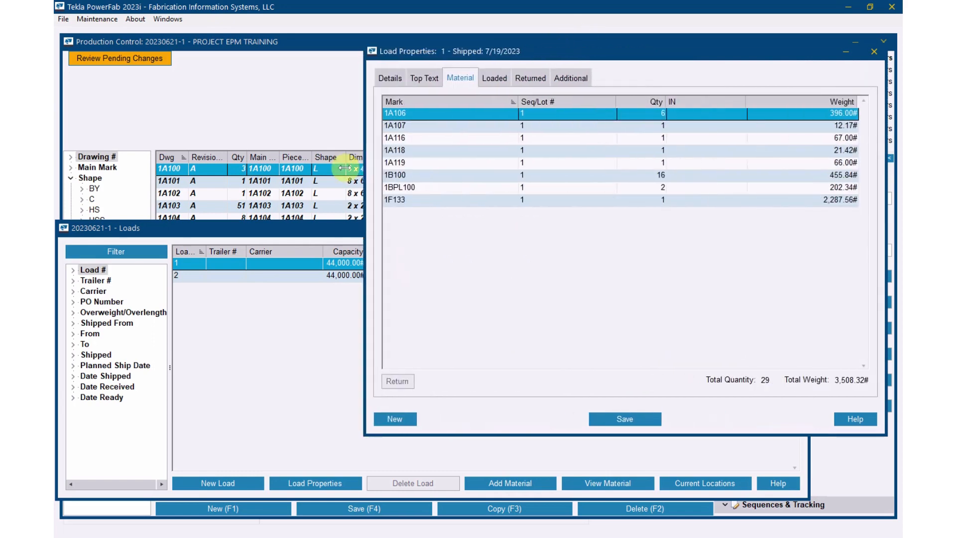
Customize the material grid as 'PO Layout', adding Shape, Dimensions, Grade and Length
right_click(465, 152)
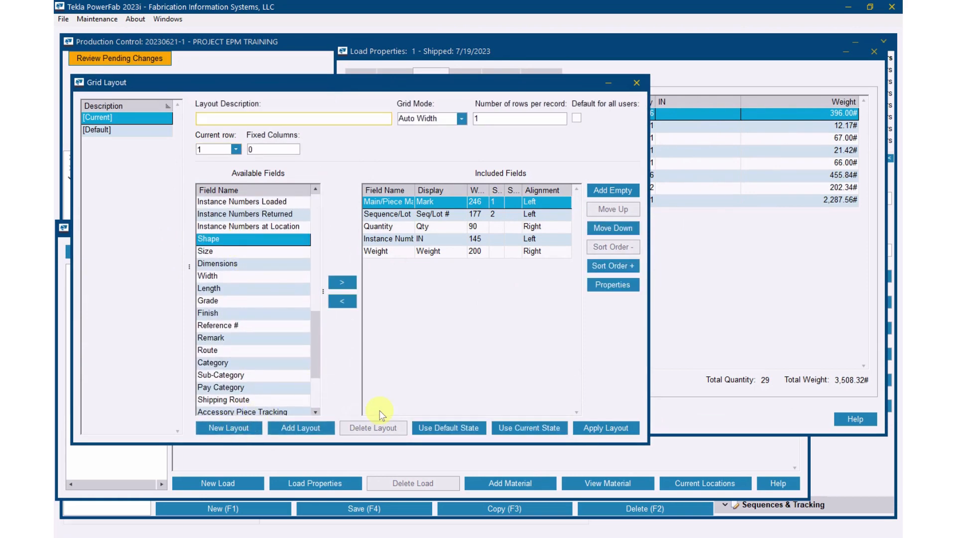
text(PO)
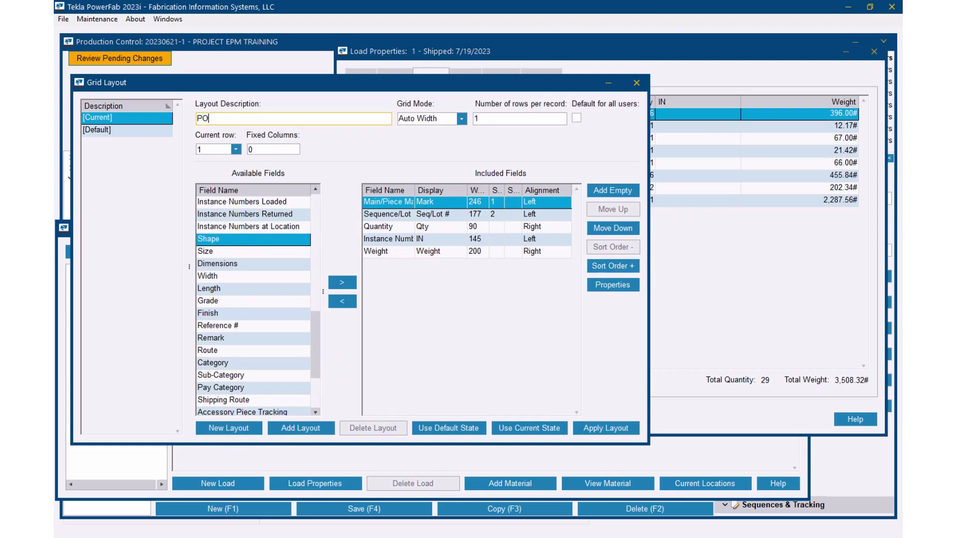
text(Layout)
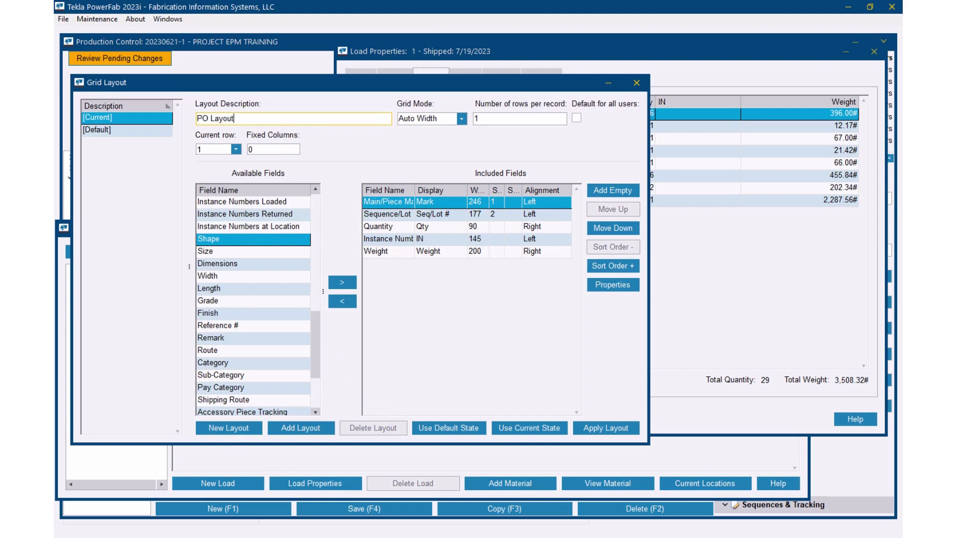
mouse_move(249, 284)
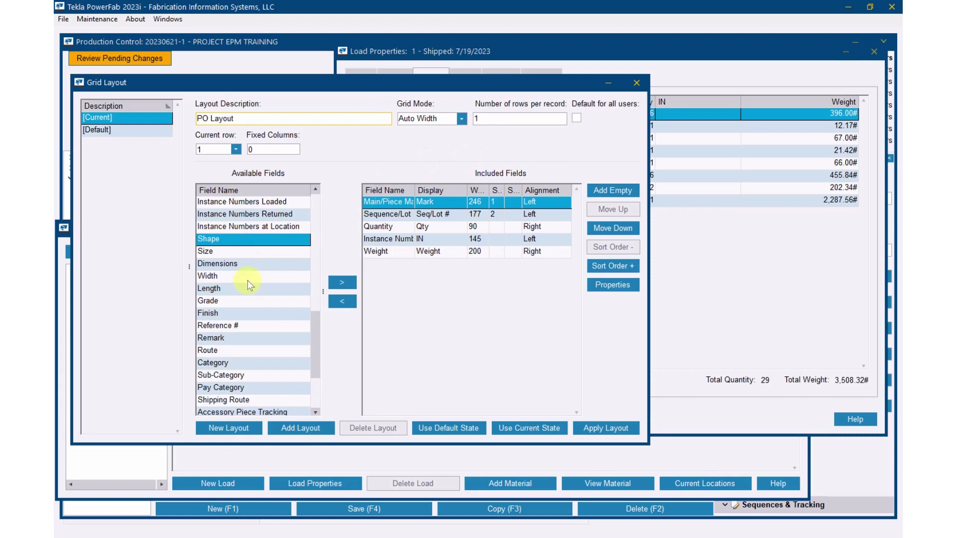
click(342, 283)
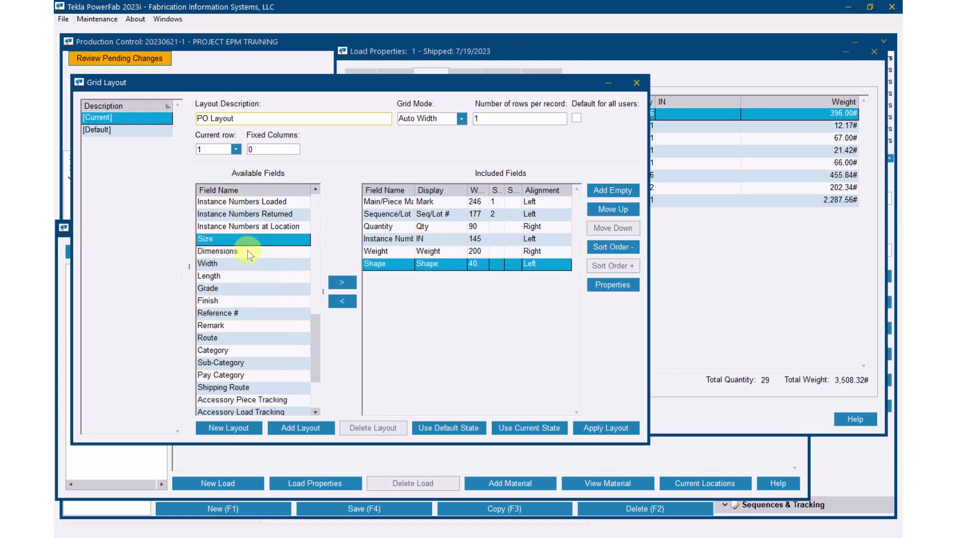
click(341, 282)
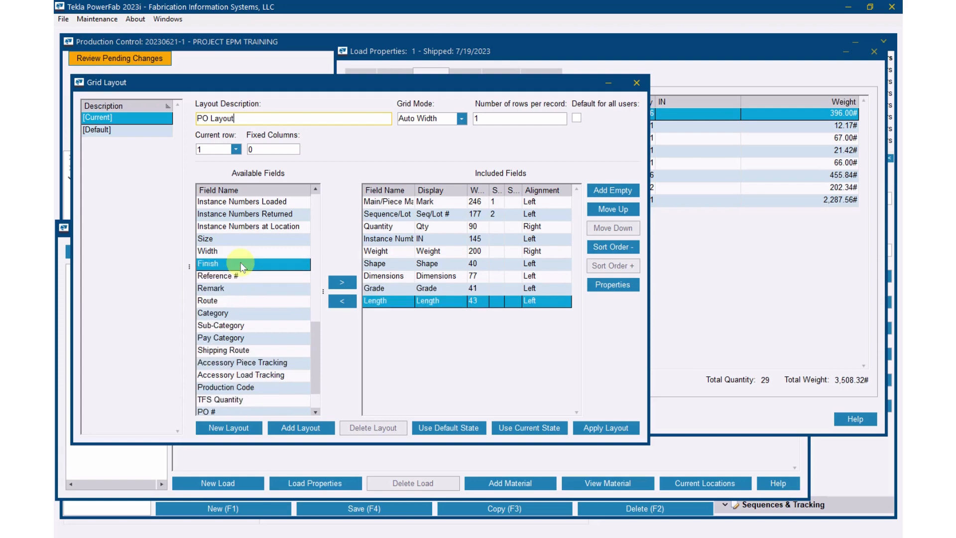
mouse_move(302, 329)
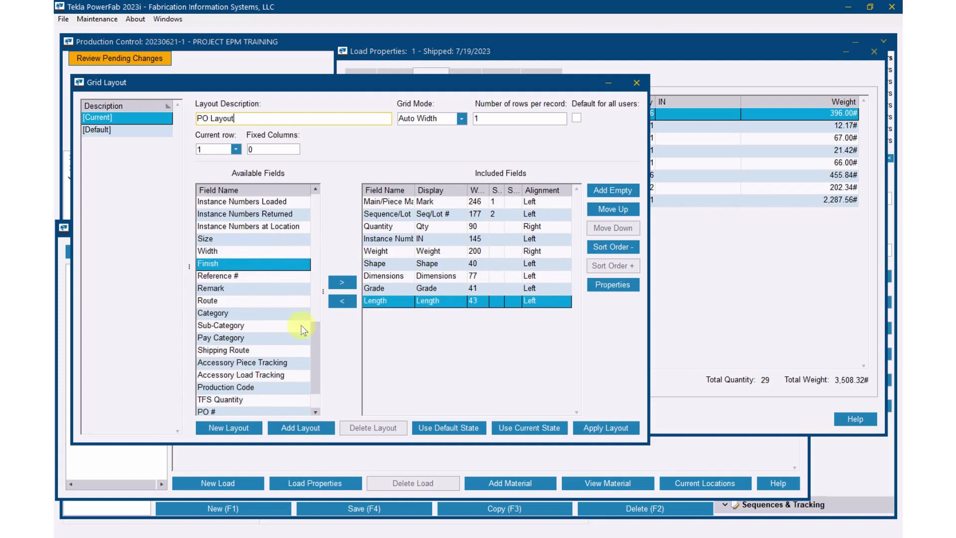
mouse_move(320, 349)
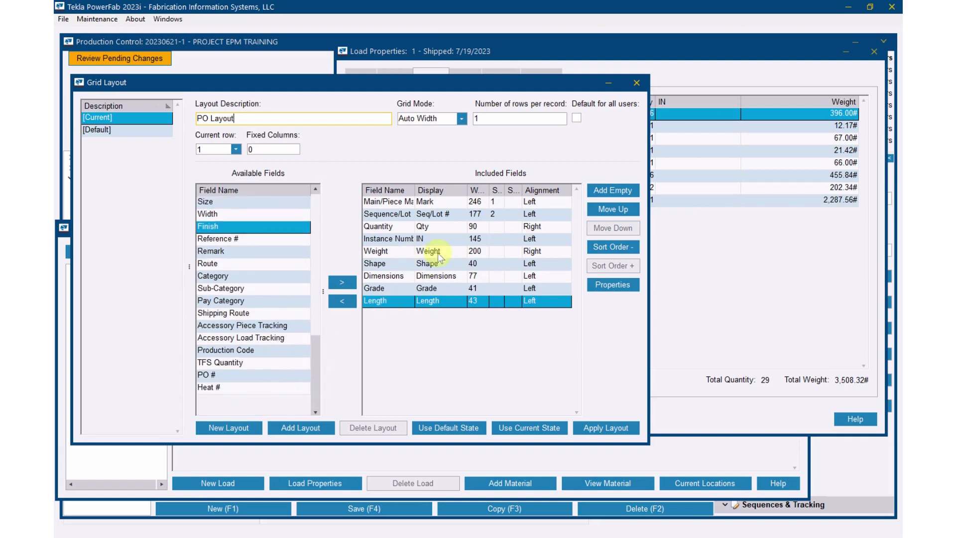
mouse_move(276, 247)
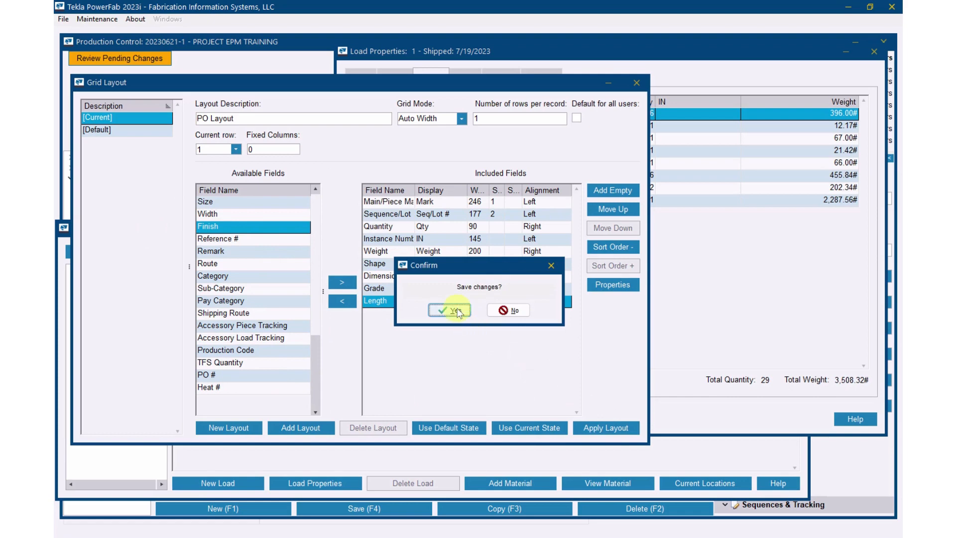
Save PO Layout and apply it to the material list
click(450, 310)
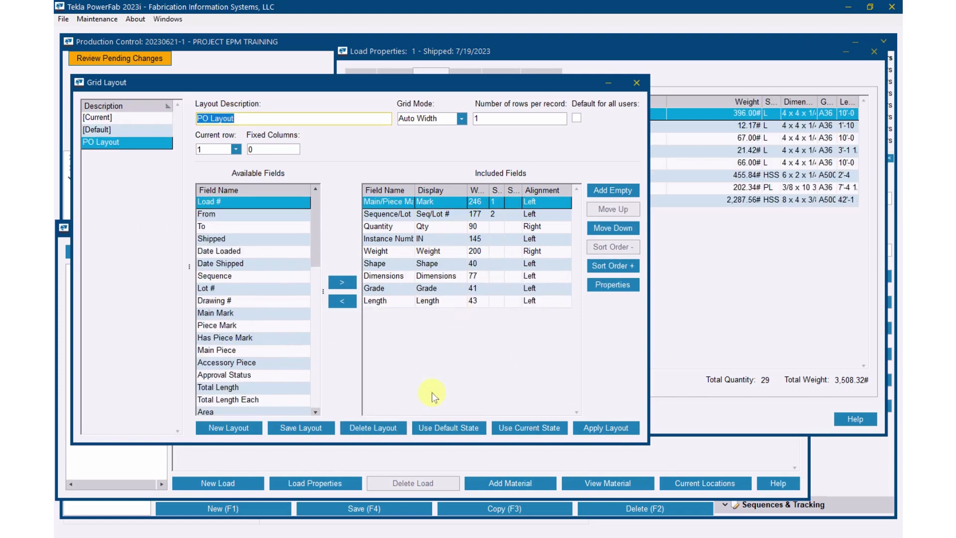
click(636, 83)
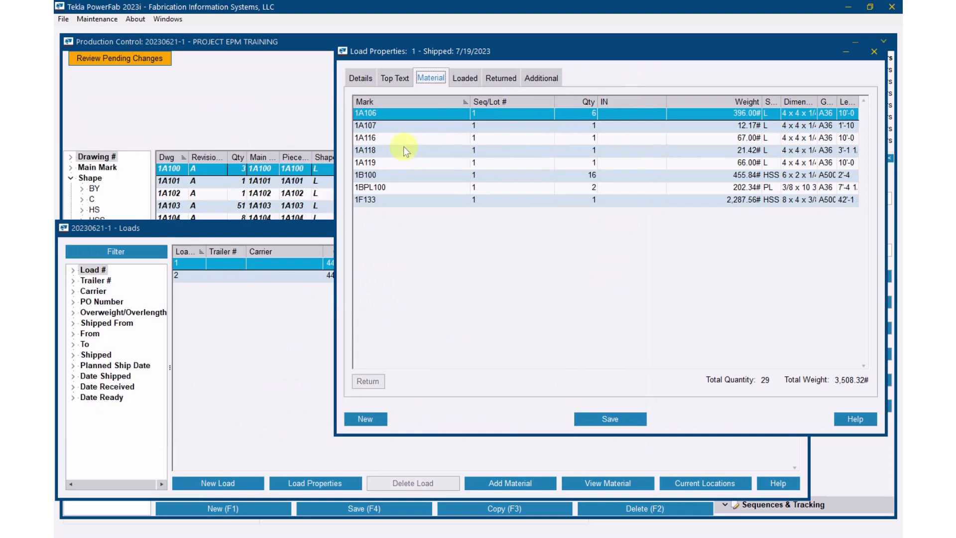
mouse_move(337, 261)
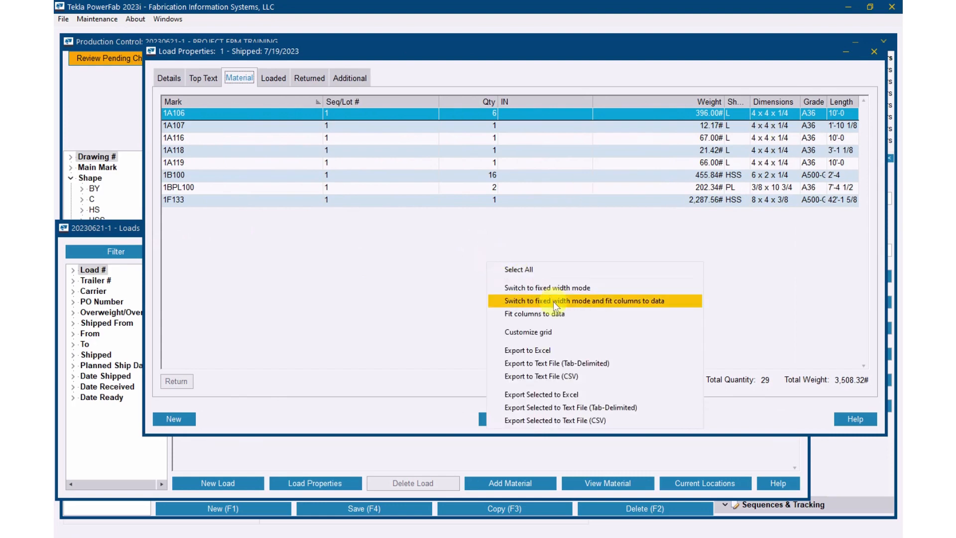
Switch the material grid to fixed-width mode with columns fitted to data
click(591, 300)
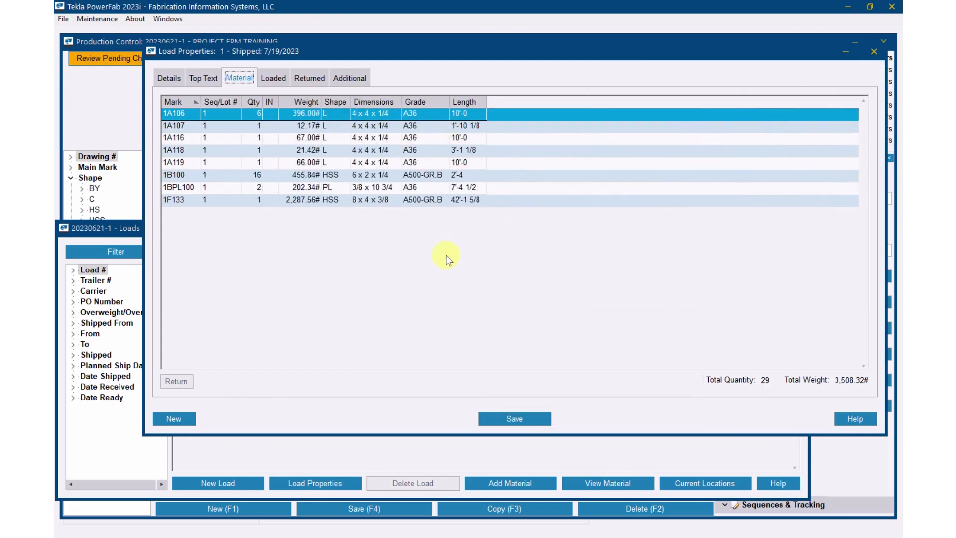
mouse_move(387, 128)
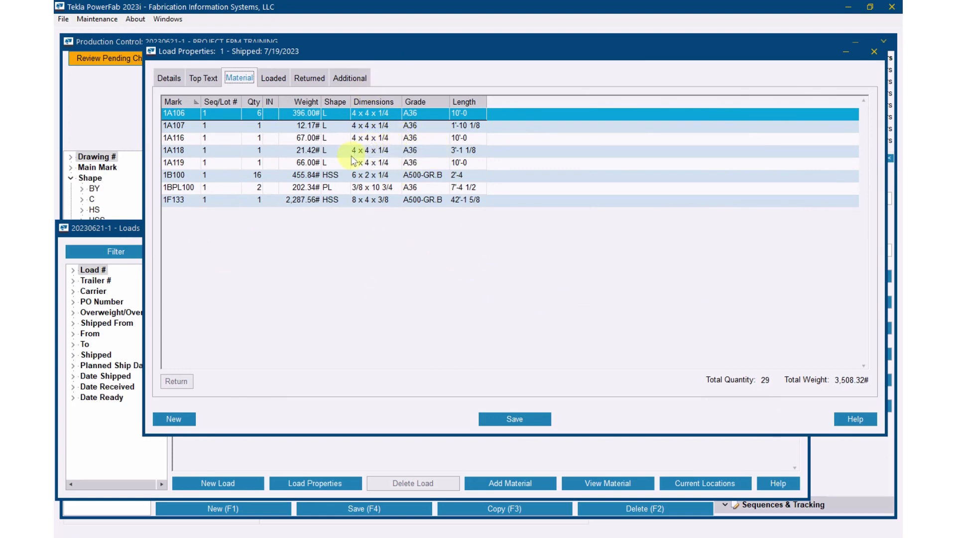
Export load 1's material list to Excel on the local disk, then close the spreadsheet
right_click(352, 159)
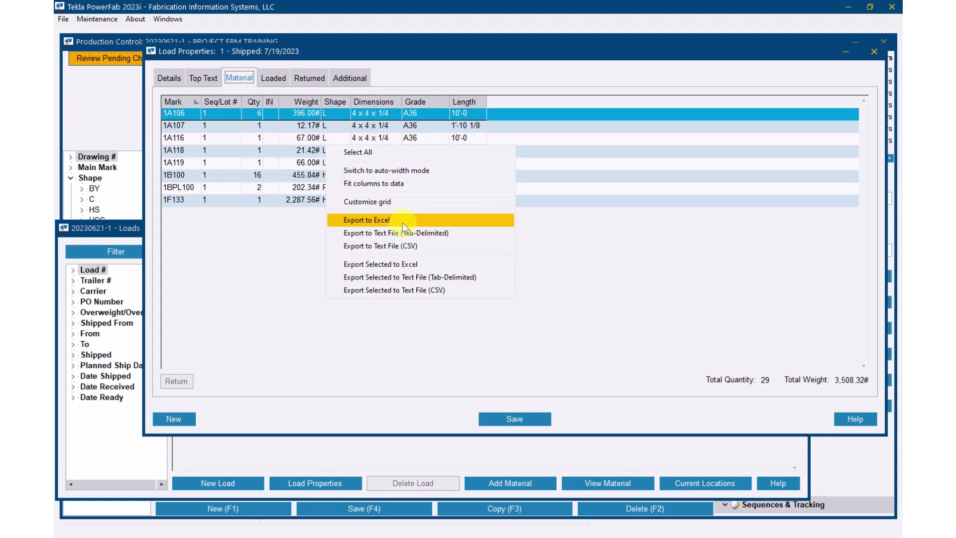
click(366, 219)
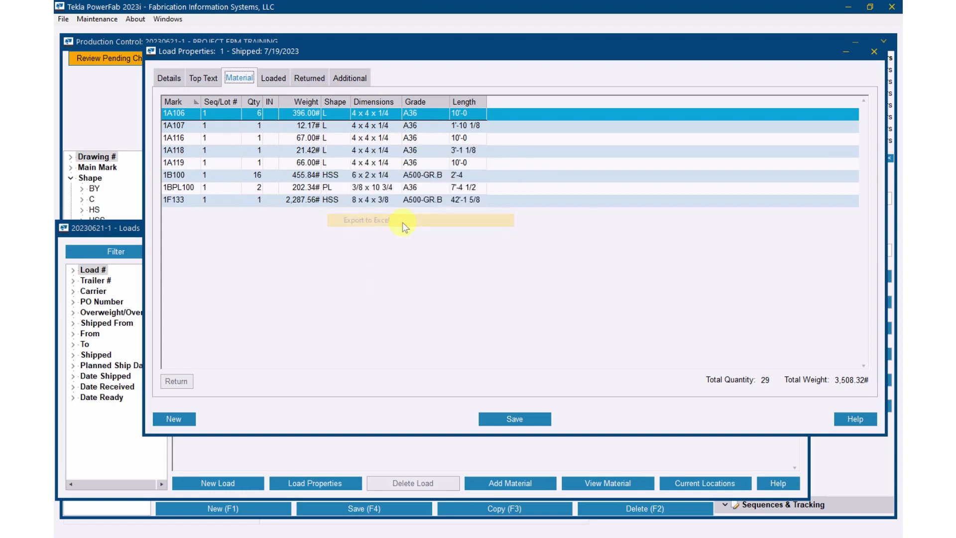
click(366, 220)
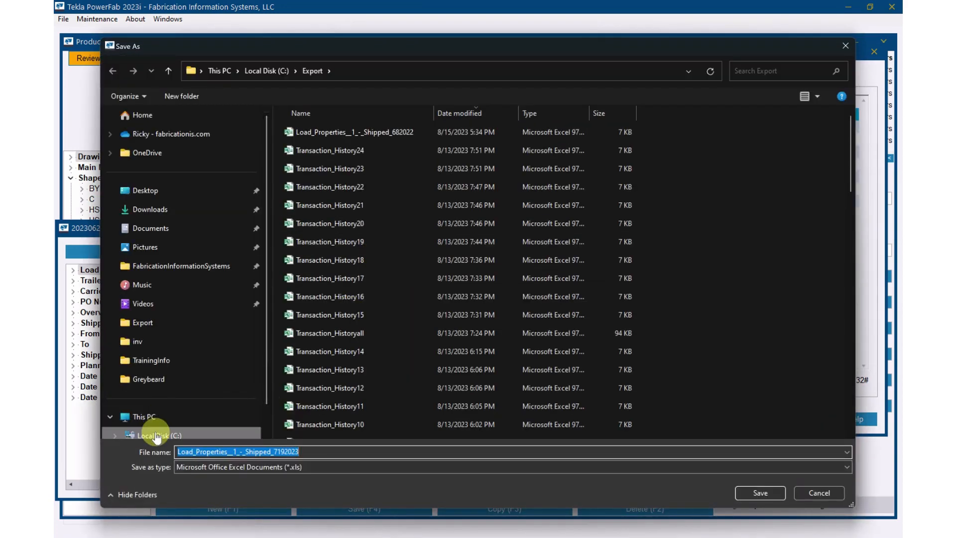
click(329, 369)
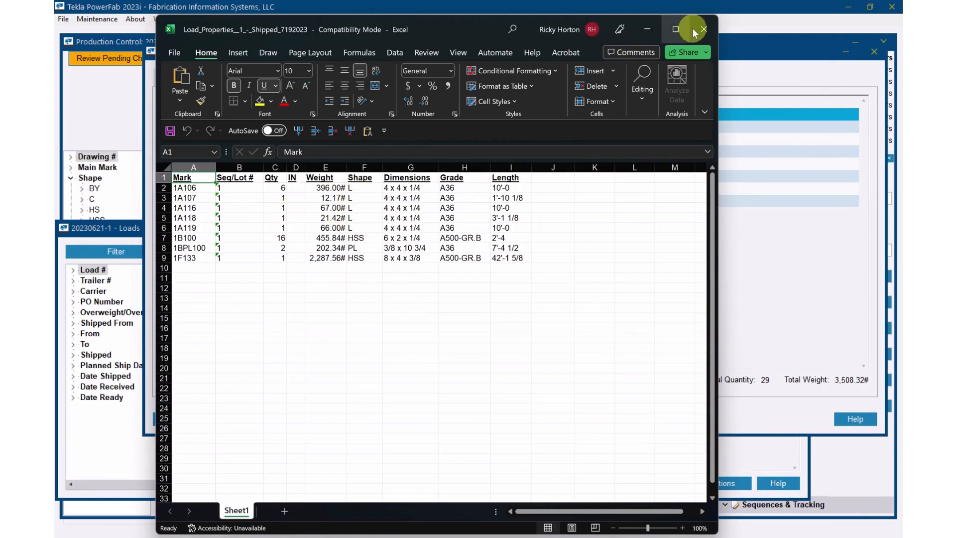
click(705, 29)
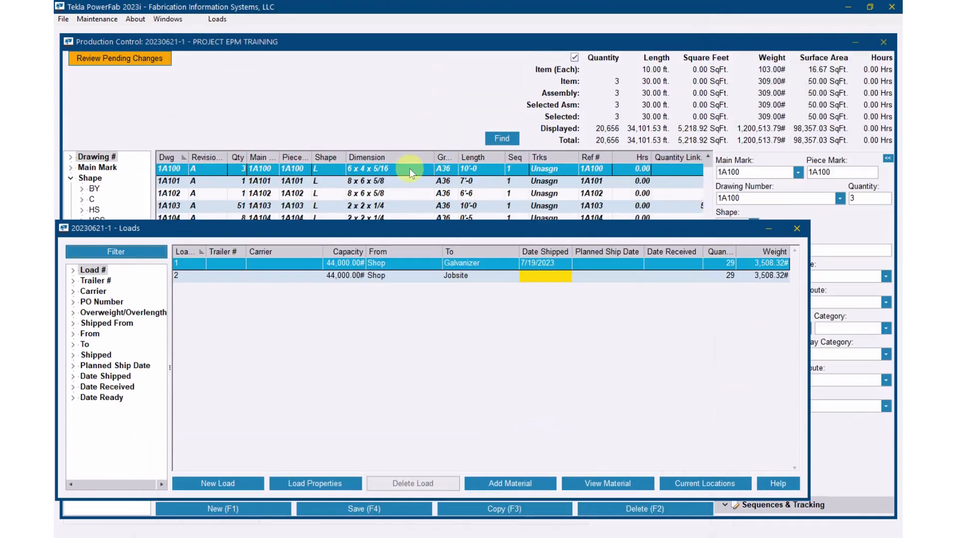
Import the exported load file as an Excel purchase order, accepting the ignored-fields warning
click(60, 19)
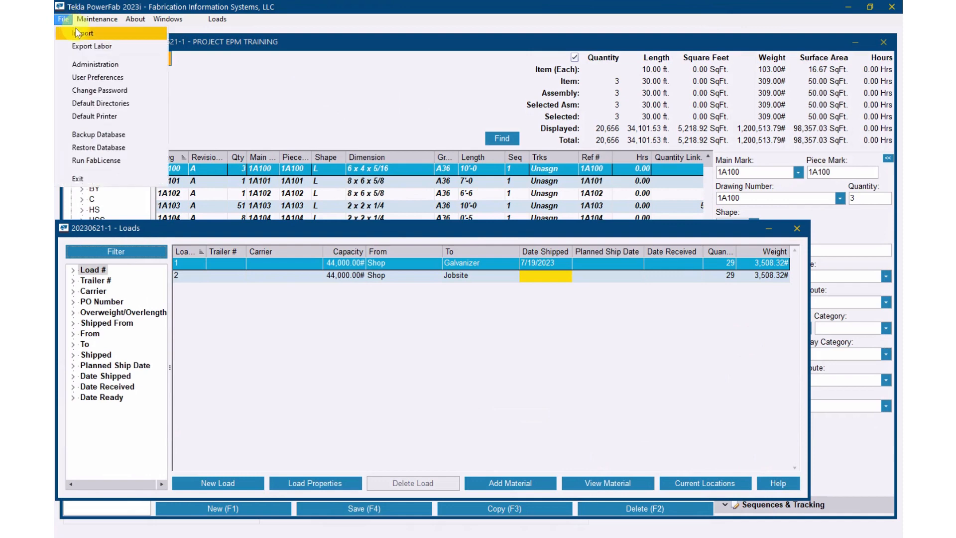
click(82, 33)
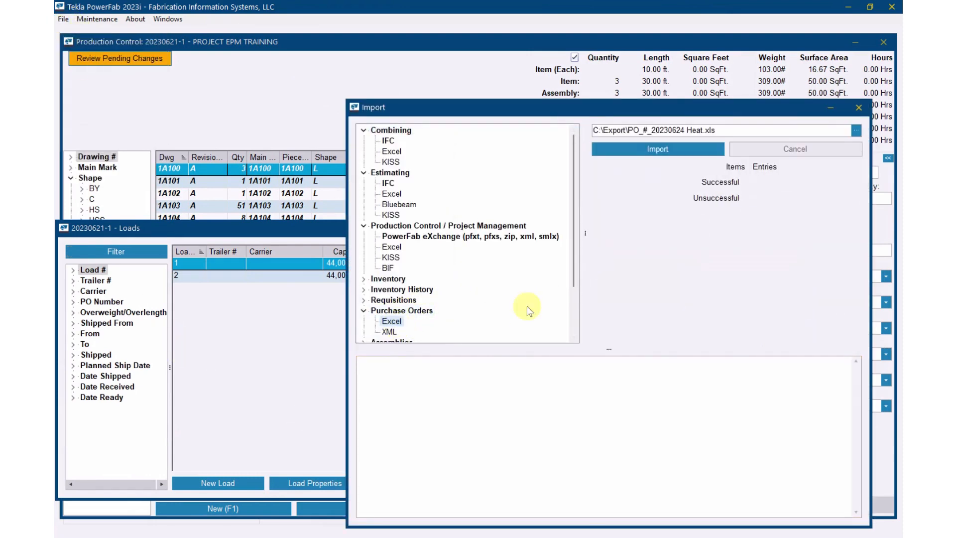
click(856, 132)
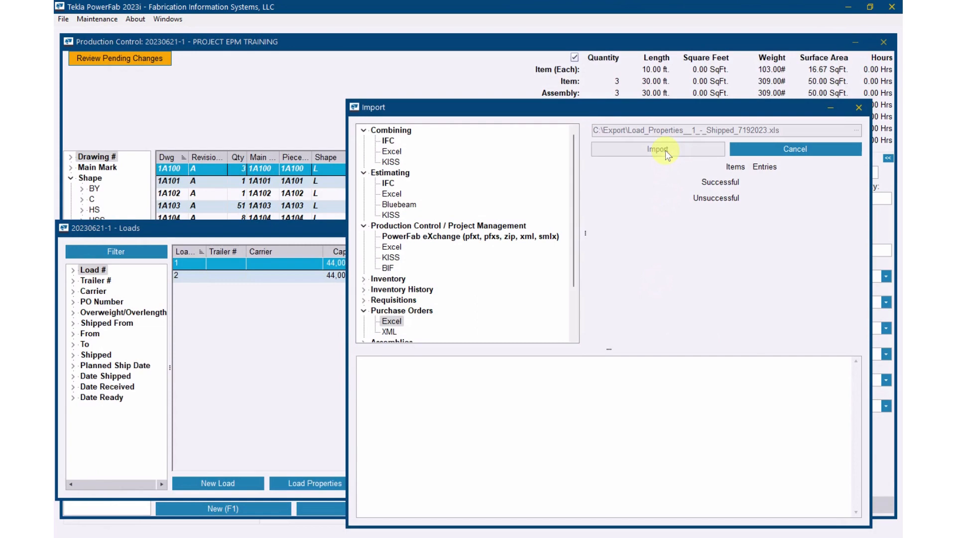
click(657, 149)
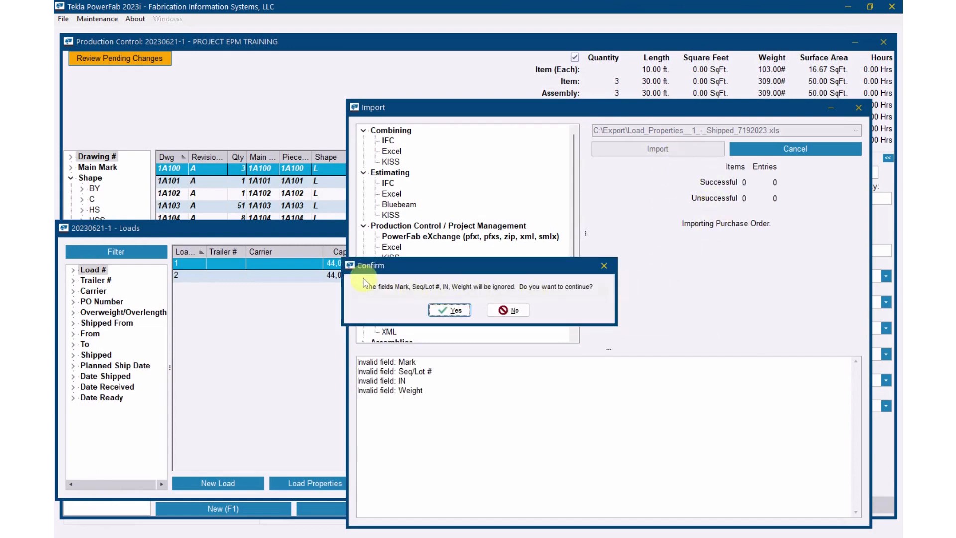
mouse_move(537, 277)
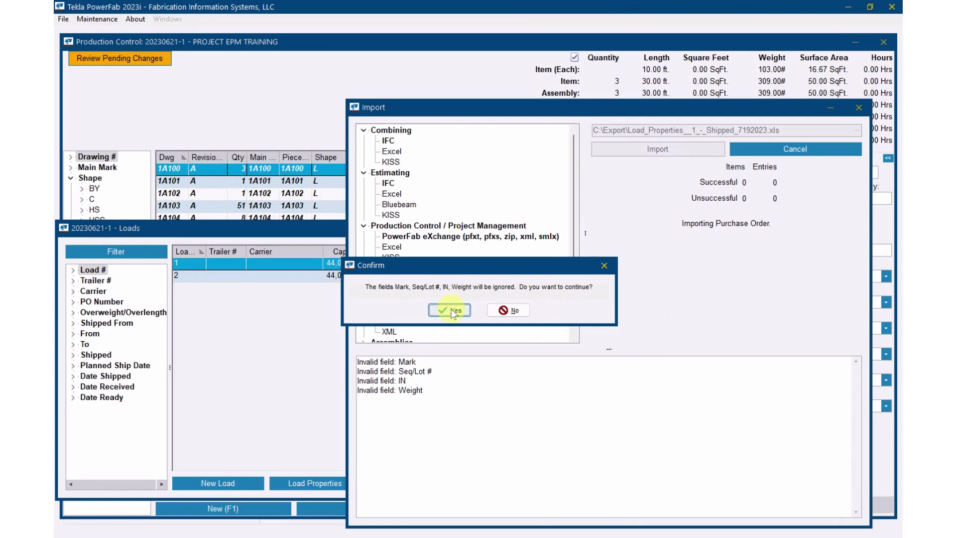
click(450, 310)
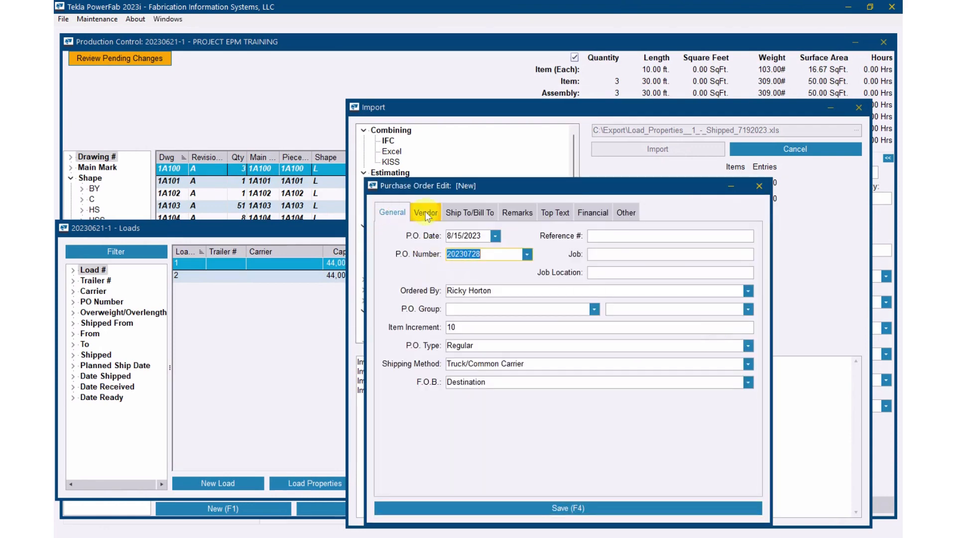
Review Vendor and General details, save the new AZZ Galvanizing order, and close Import
click(426, 212)
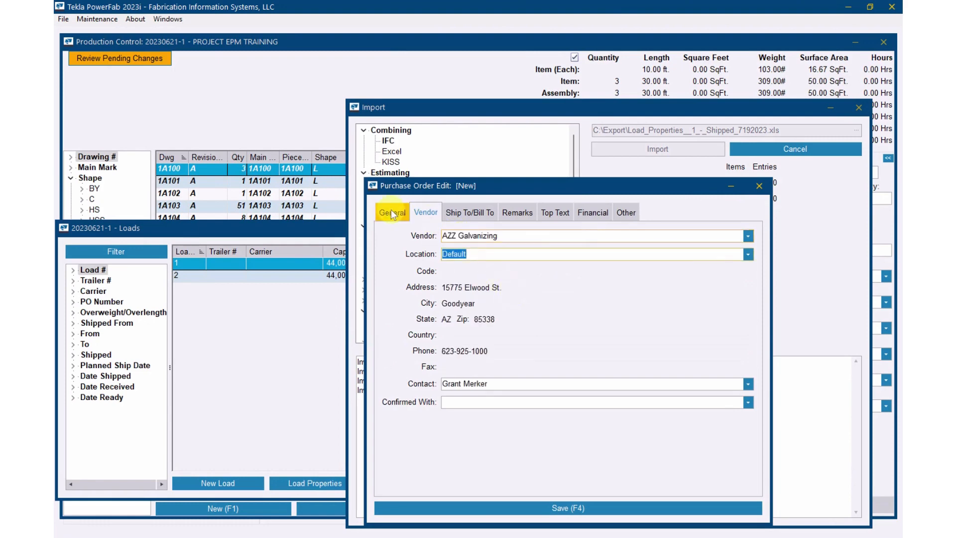
click(391, 212)
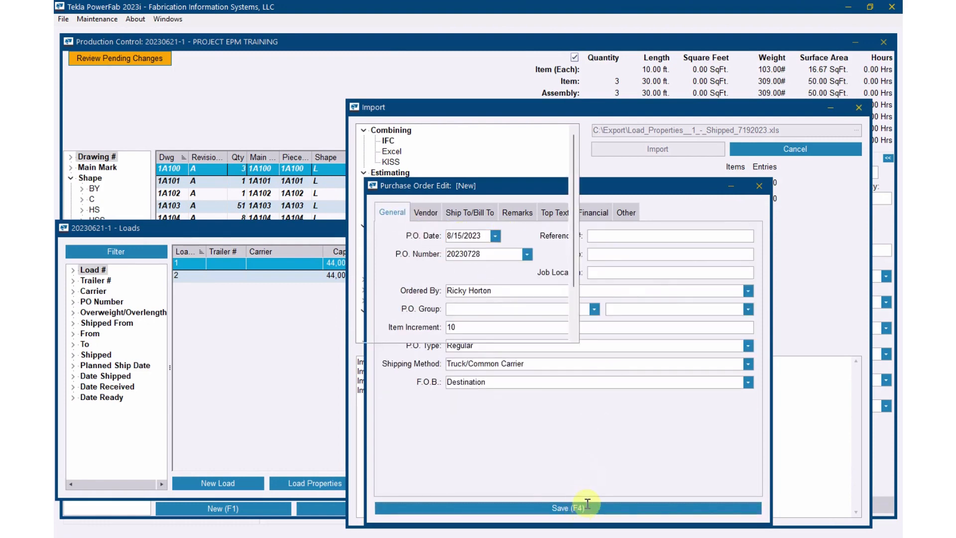
click(568, 508)
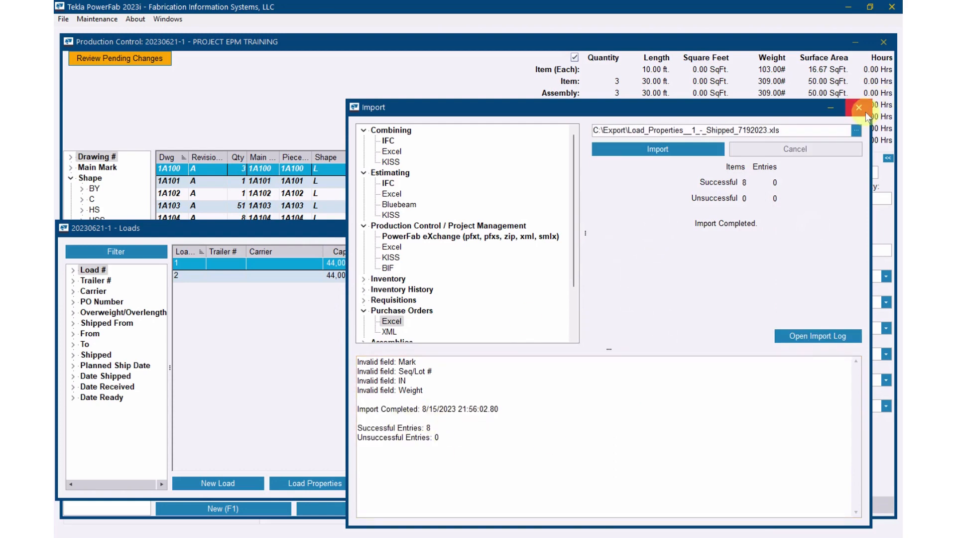
click(859, 108)
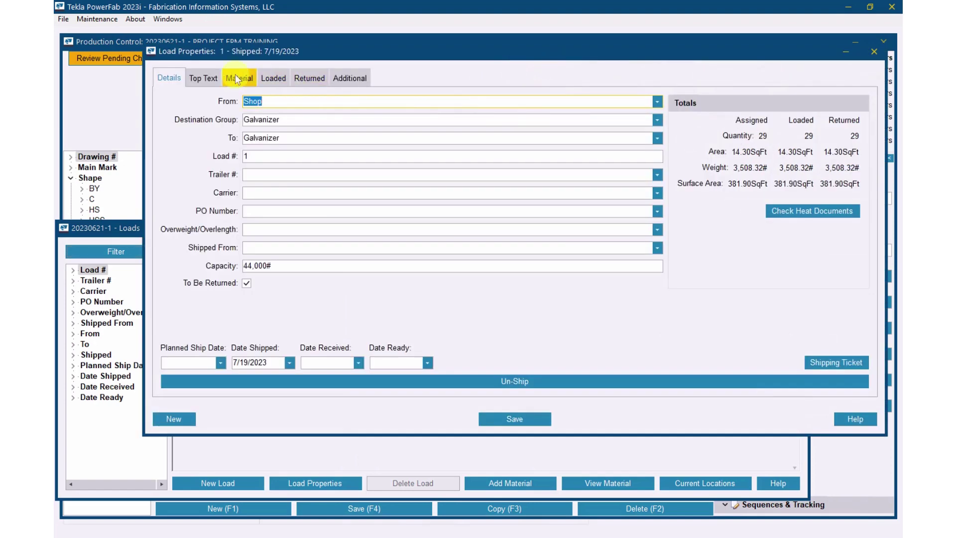
Show load 1's material list in Load Properties
click(239, 78)
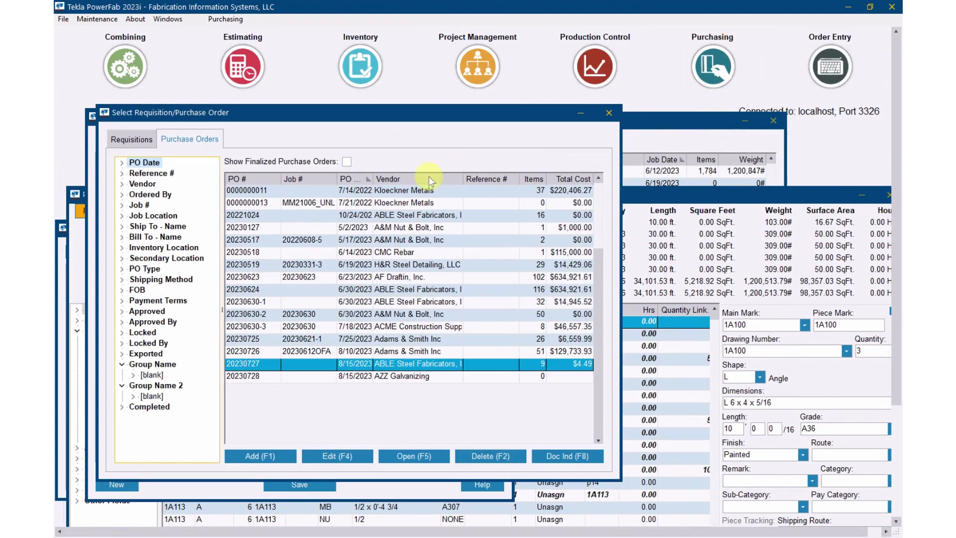
Open purchase order 20230728 for AZZ Galvanizing from the Purchase Orders list
click(373, 376)
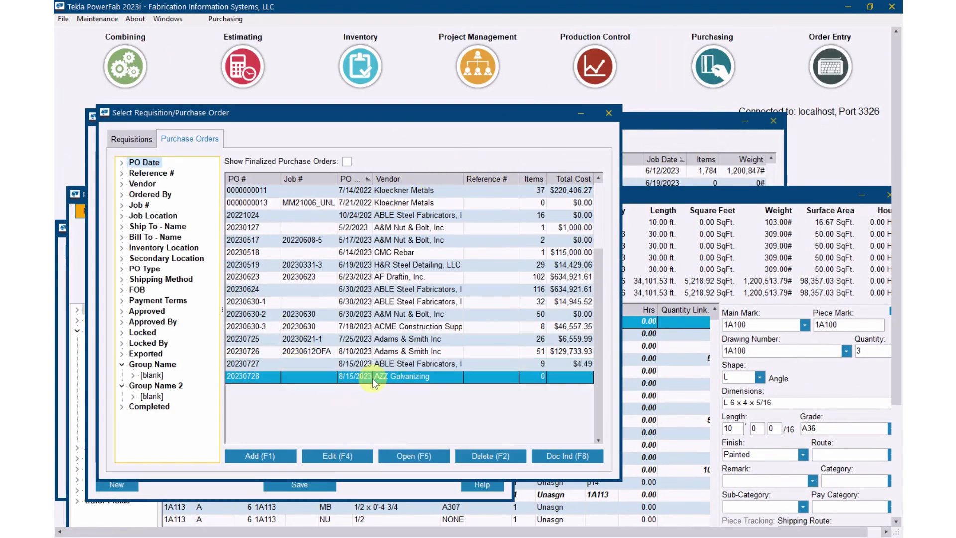
double_click(373, 376)
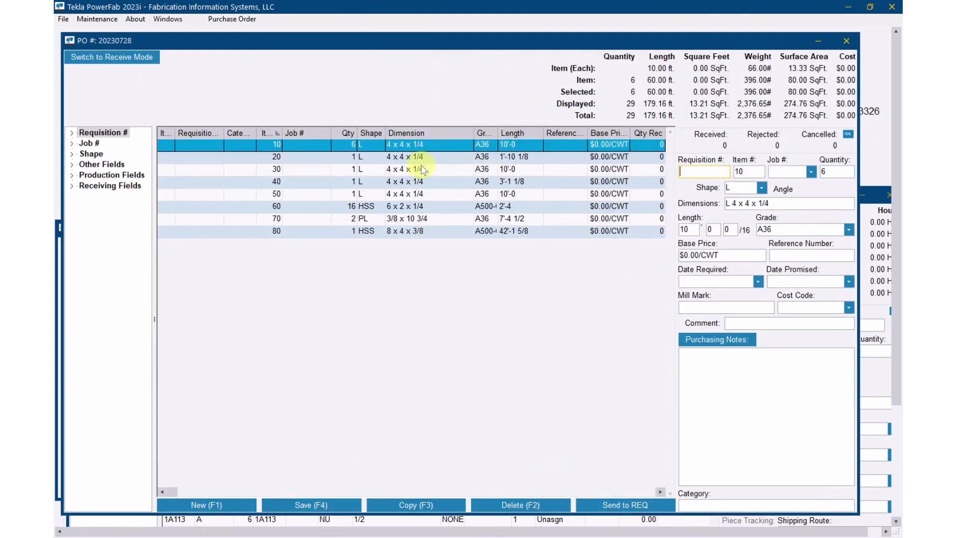
mouse_move(359, 88)
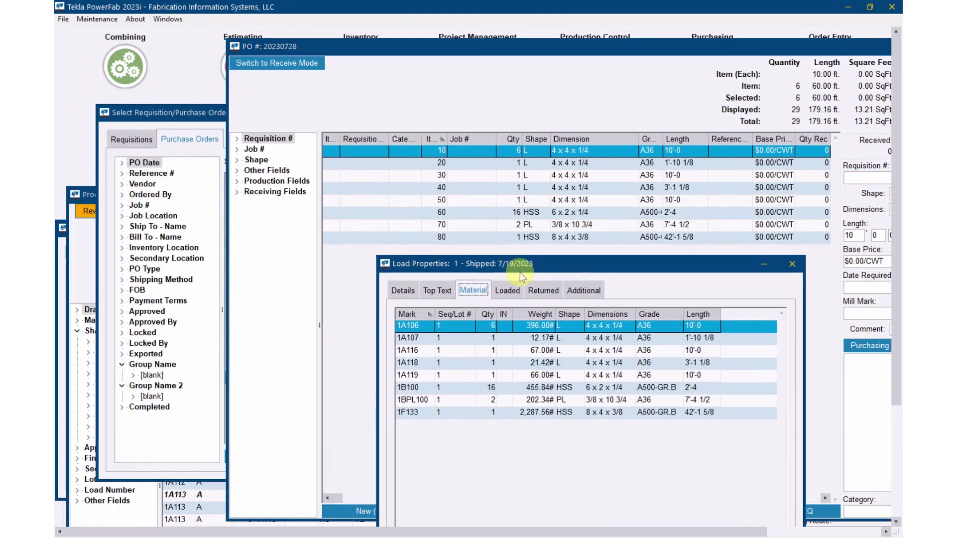
mouse_move(588, 181)
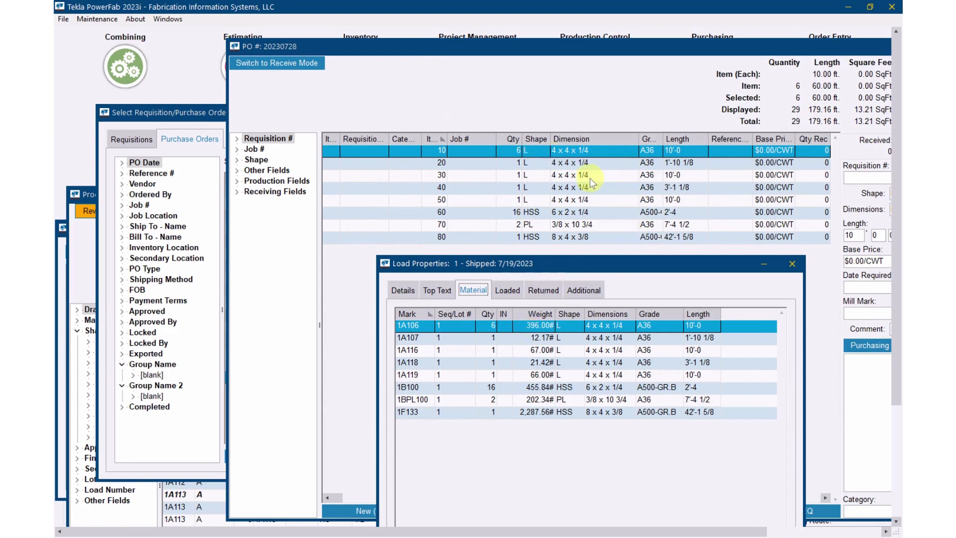
mouse_move(591, 179)
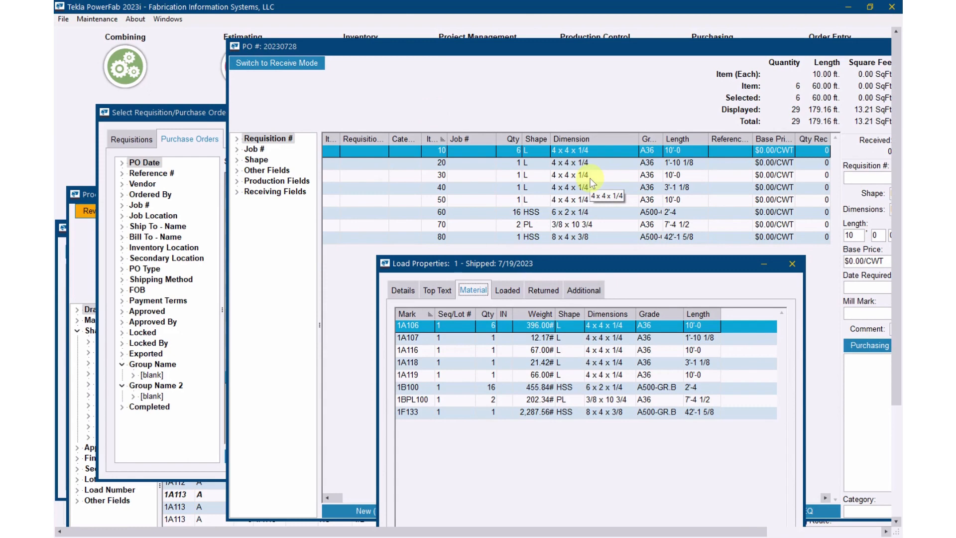
mouse_move(630, 75)
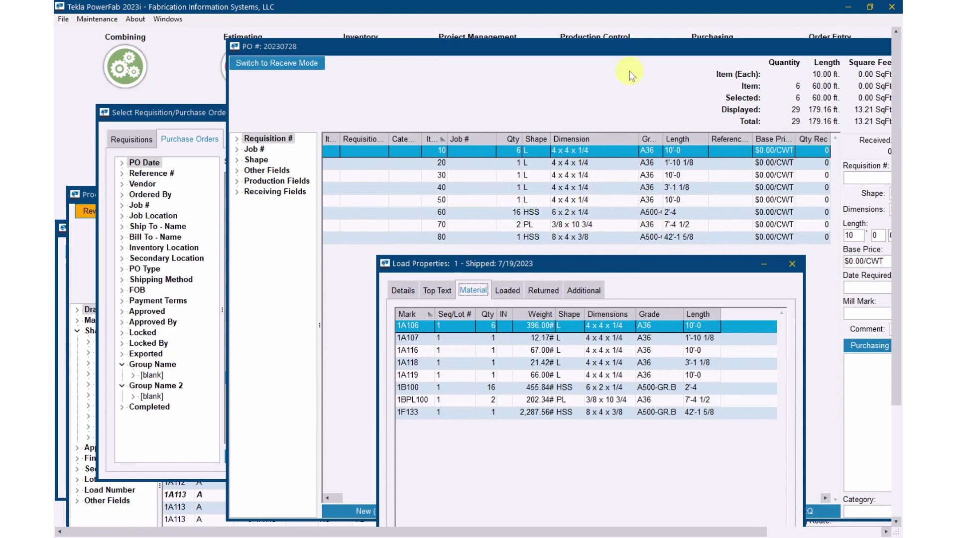